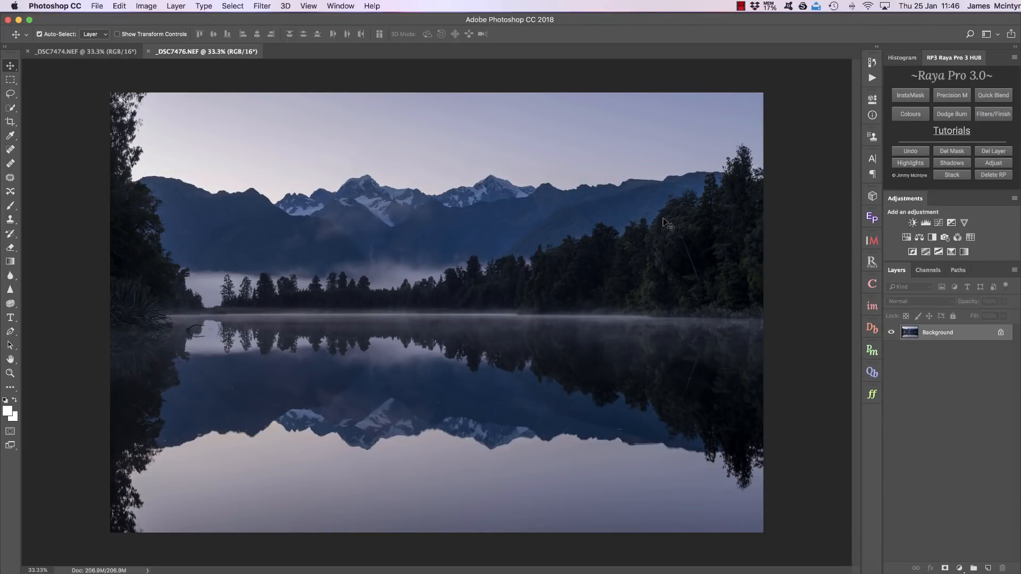
mouse_move(896, 83)
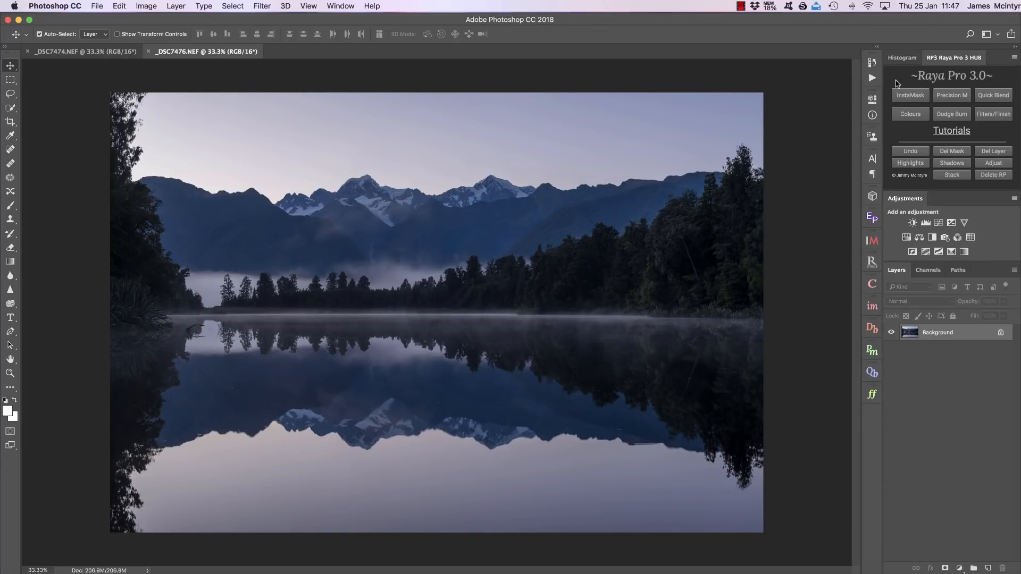
- Run Delete RP from the Raya Pro HUB and accept the notice so the extensions folders open in Finder
left_click(951, 114)
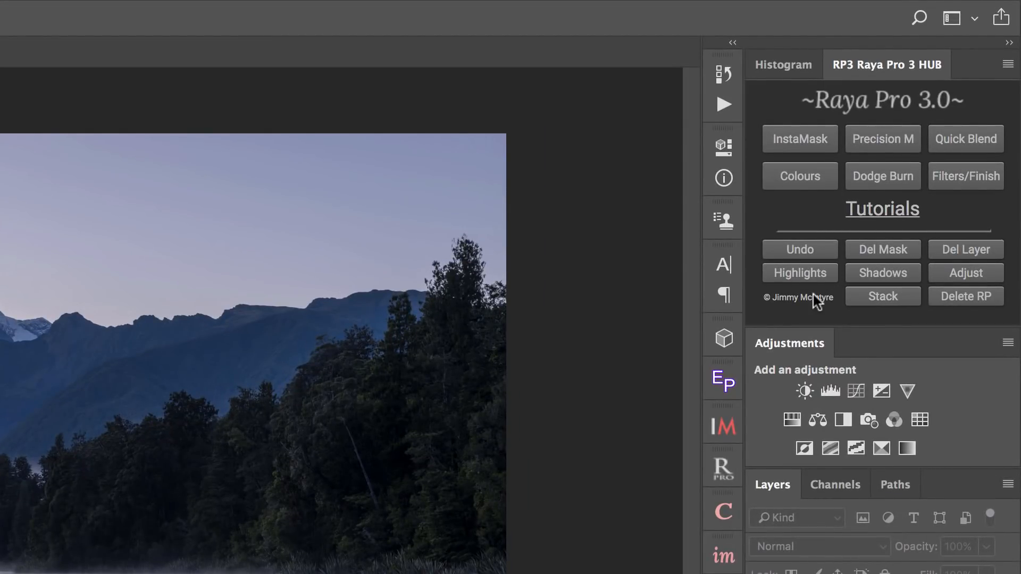
mouse_move(856, 301)
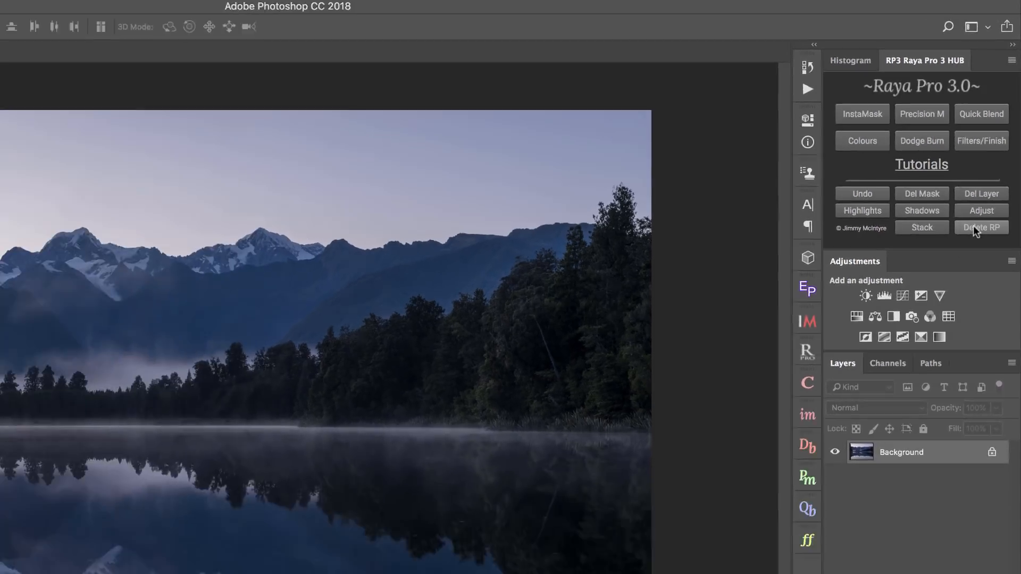
left_click(981, 227)
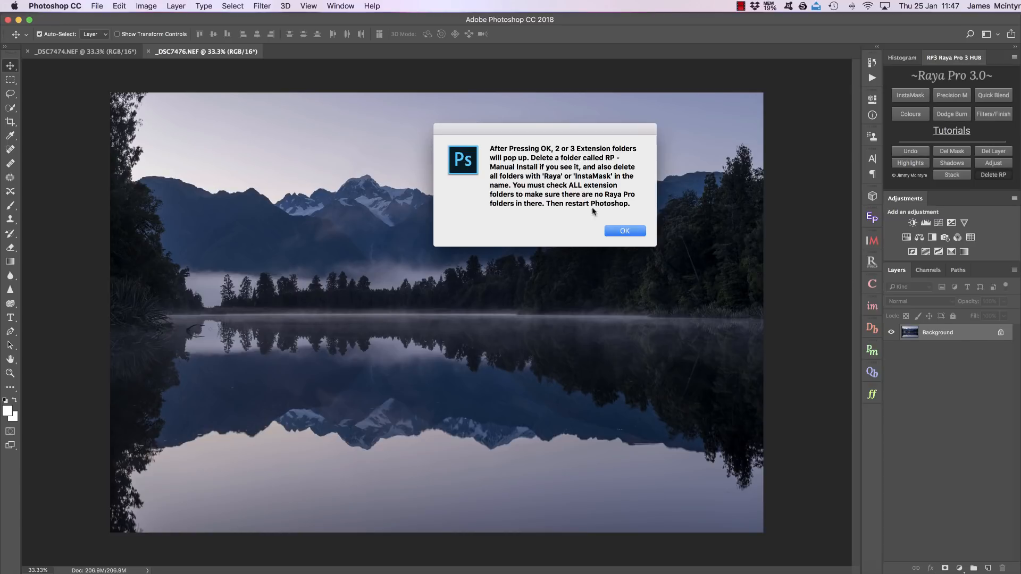
left_click(624, 231)
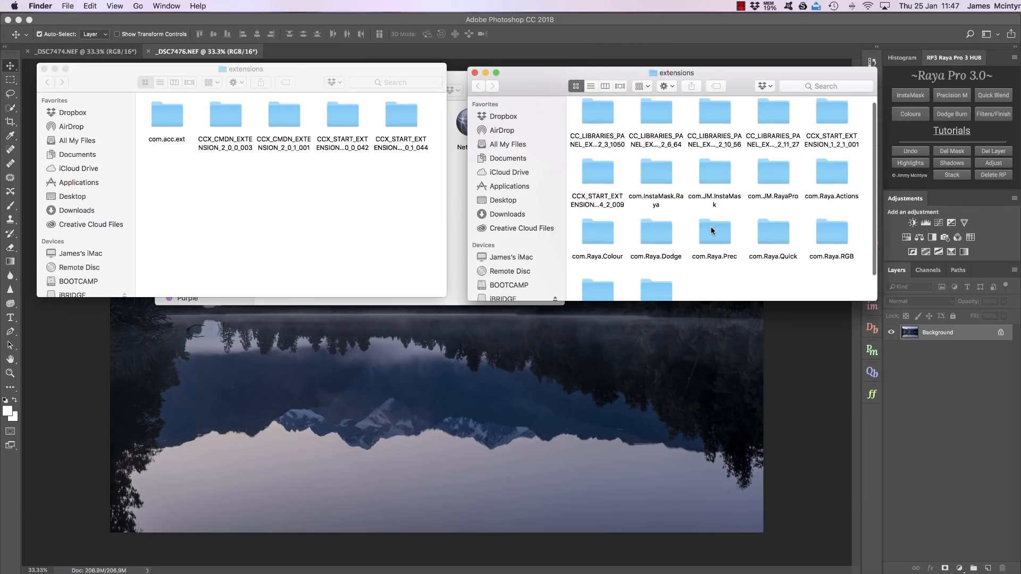
- Check the com.InstaMask.Raya folder in the extensions window, then close Finder to return to Photoshop
left_click(655, 172)
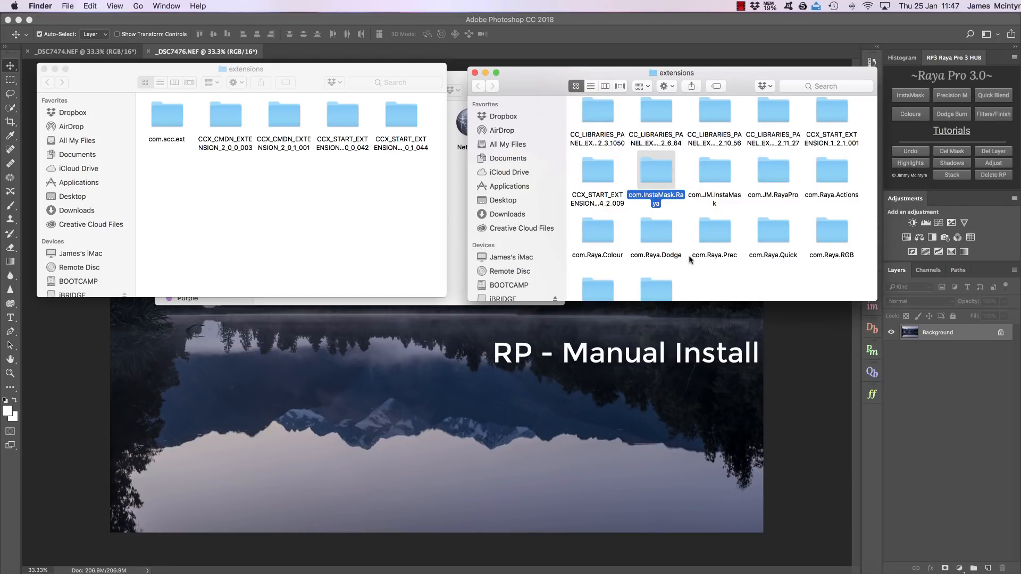
mouse_move(651, 217)
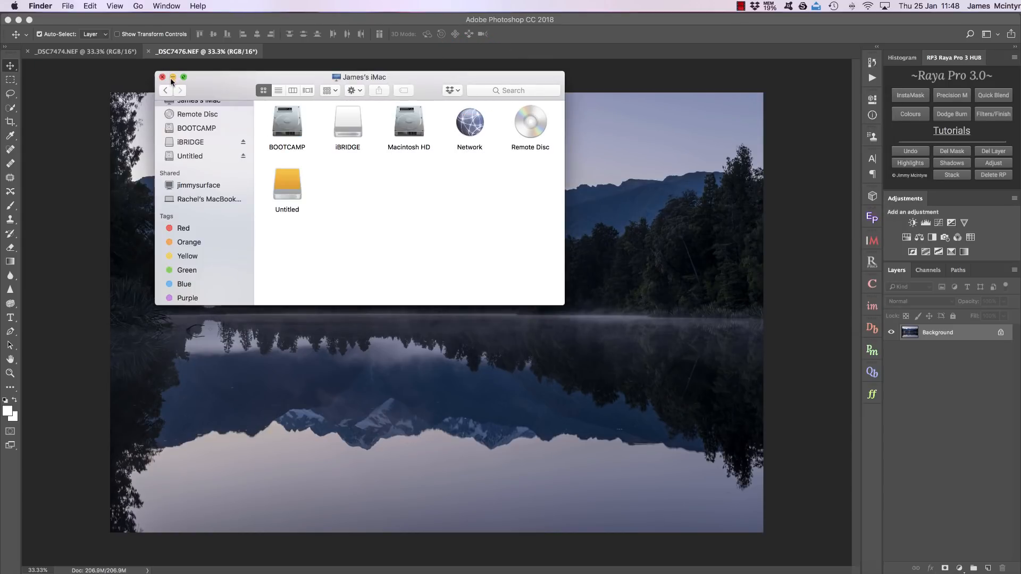
left_click(162, 77)
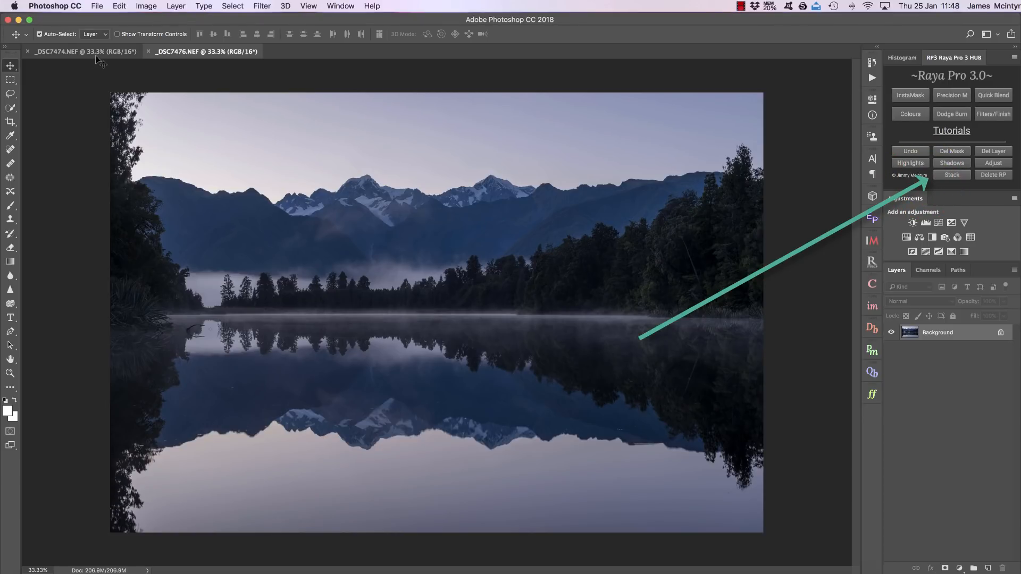
- From the _DSC7474 exposure, Stack both open lake exposures into one layered copy document
left_click(172, 57)
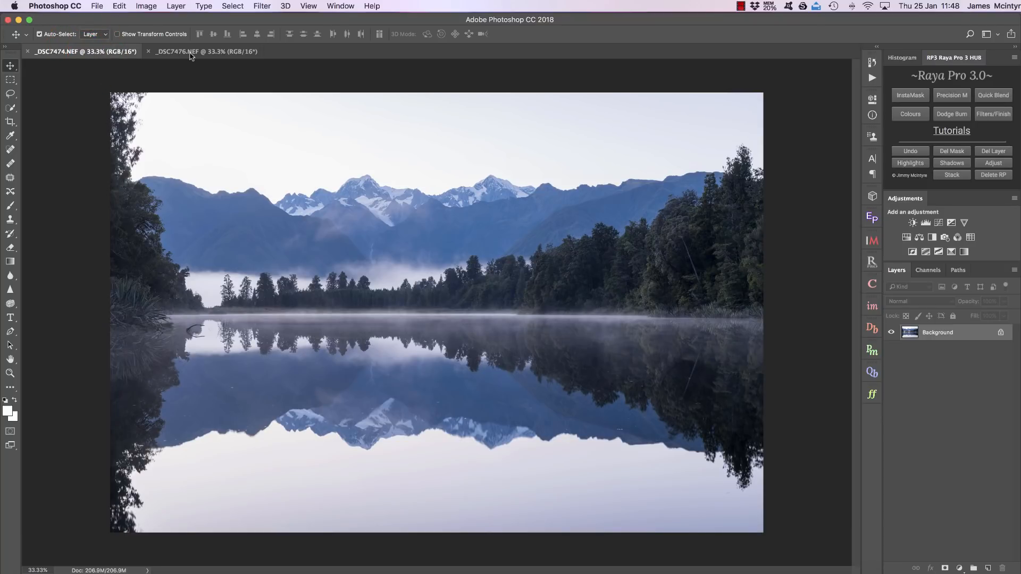
left_click(202, 51)
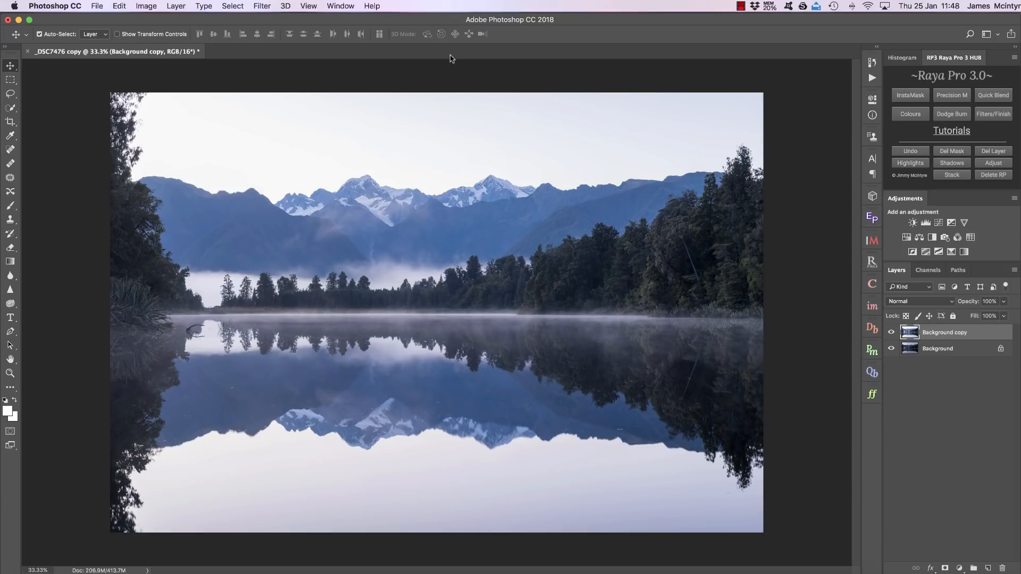
mouse_move(154, 58)
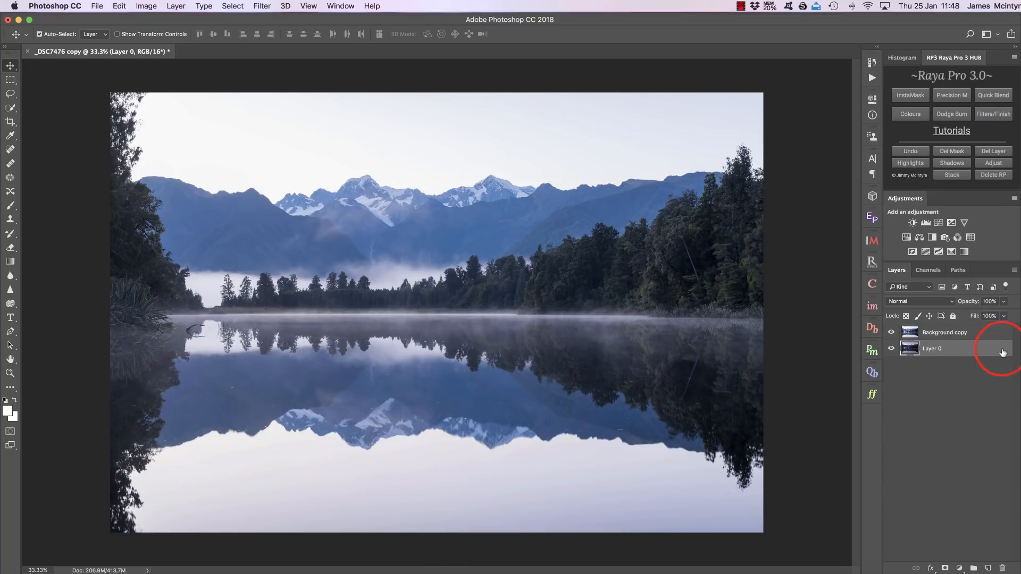
left_click(941, 332)
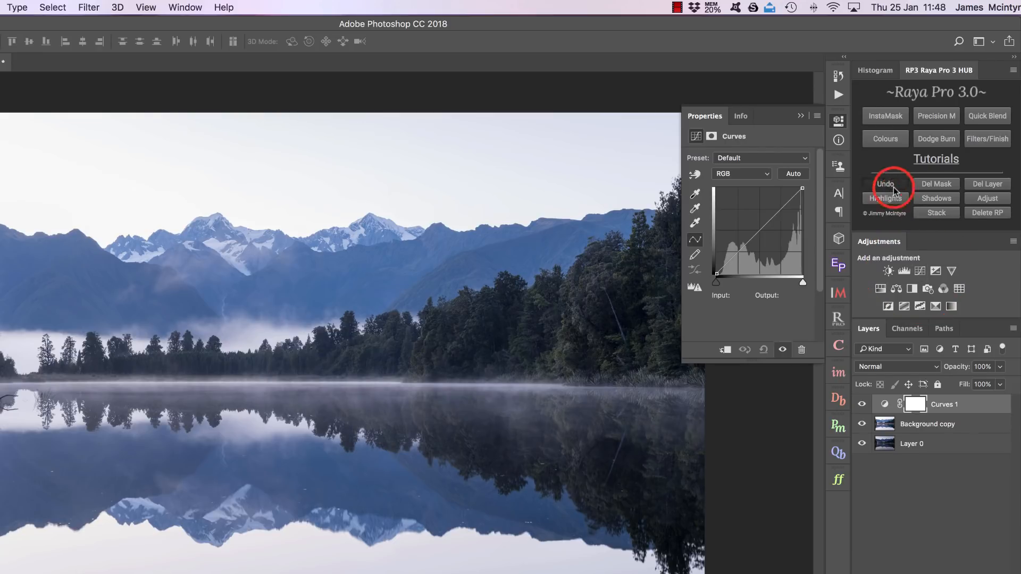
left_click(883, 184)
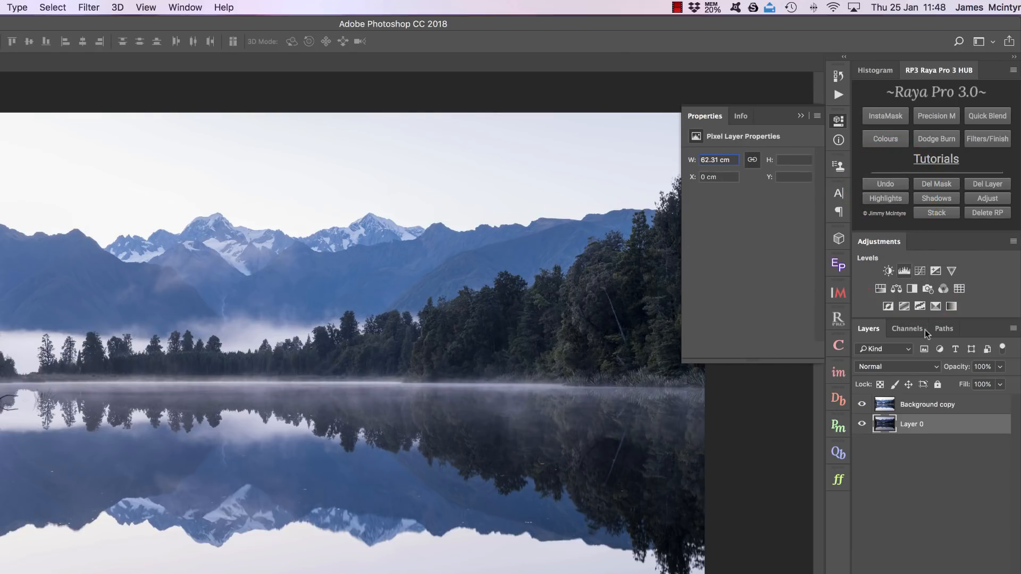
left_click(912, 288)
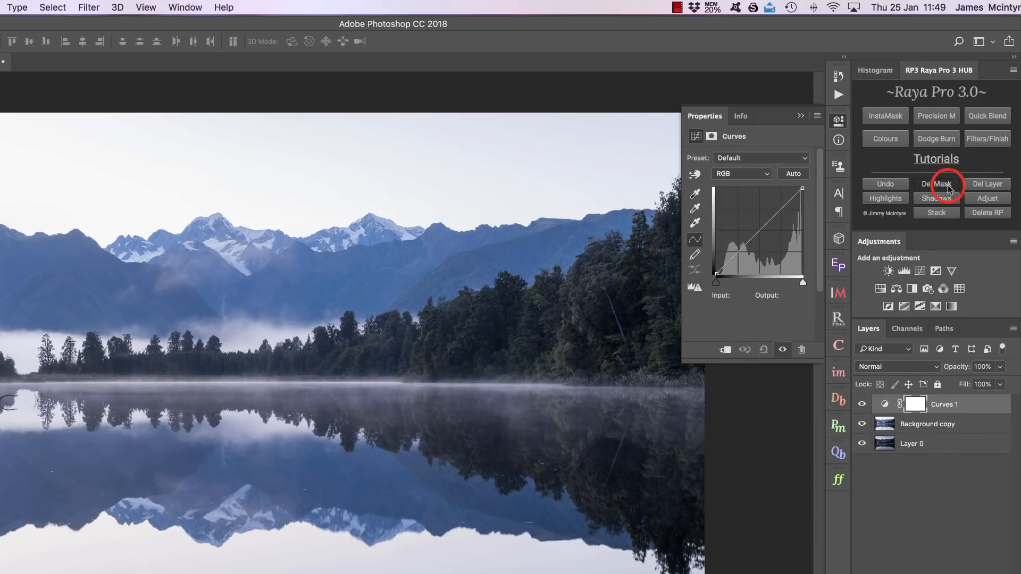
left_click(935, 184)
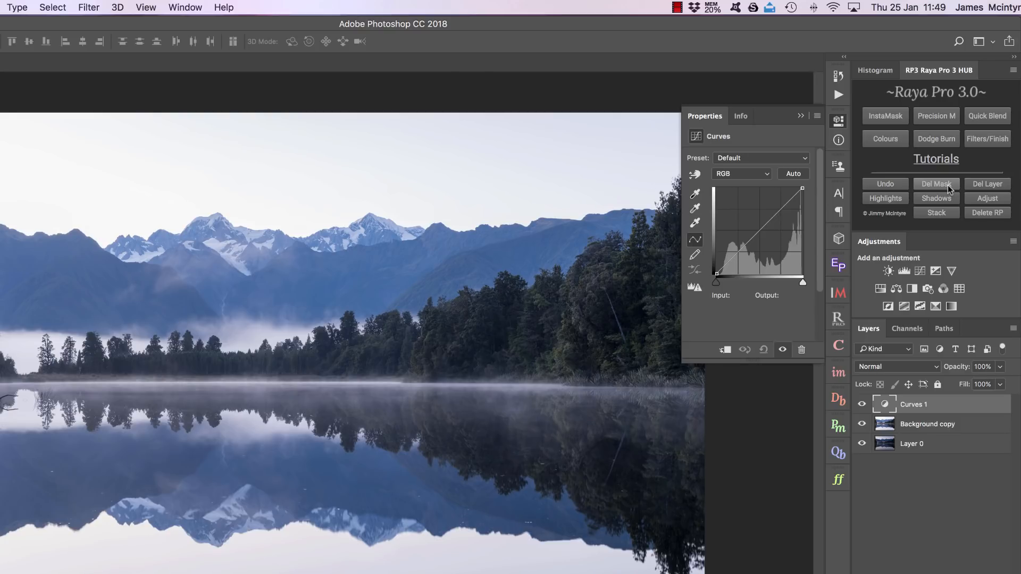
mouse_move(986, 184)
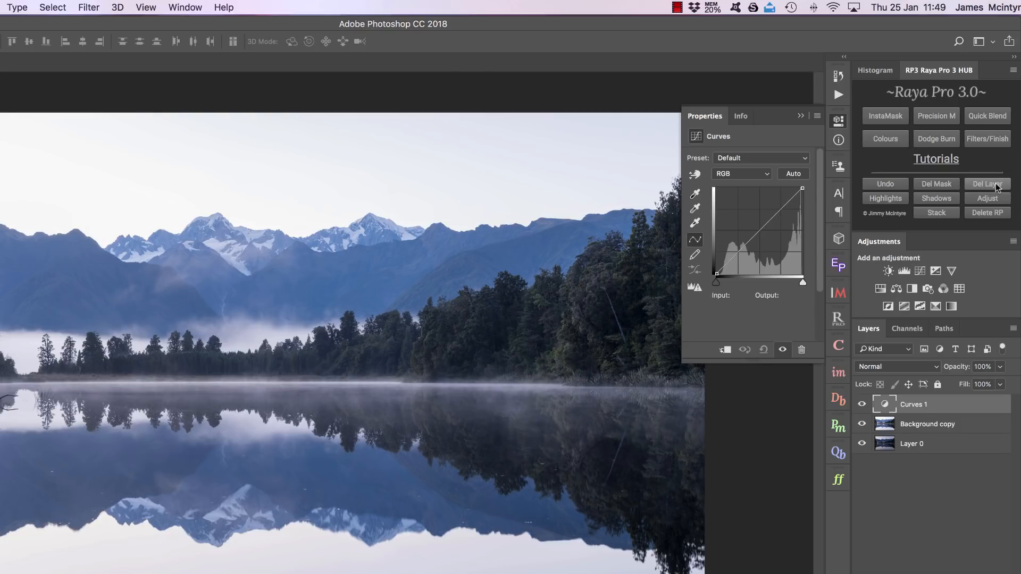
left_click(987, 184)
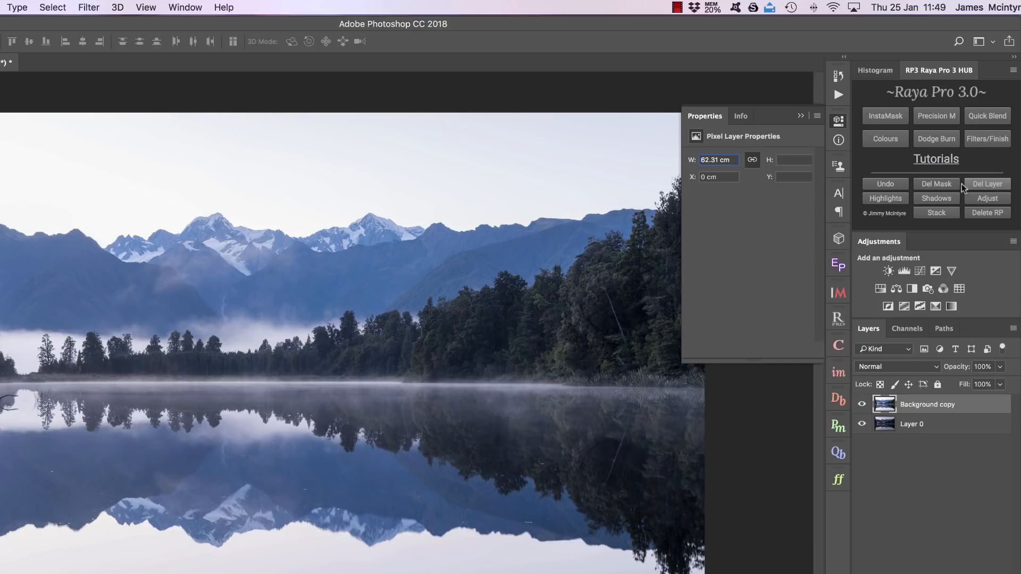
mouse_move(936, 198)
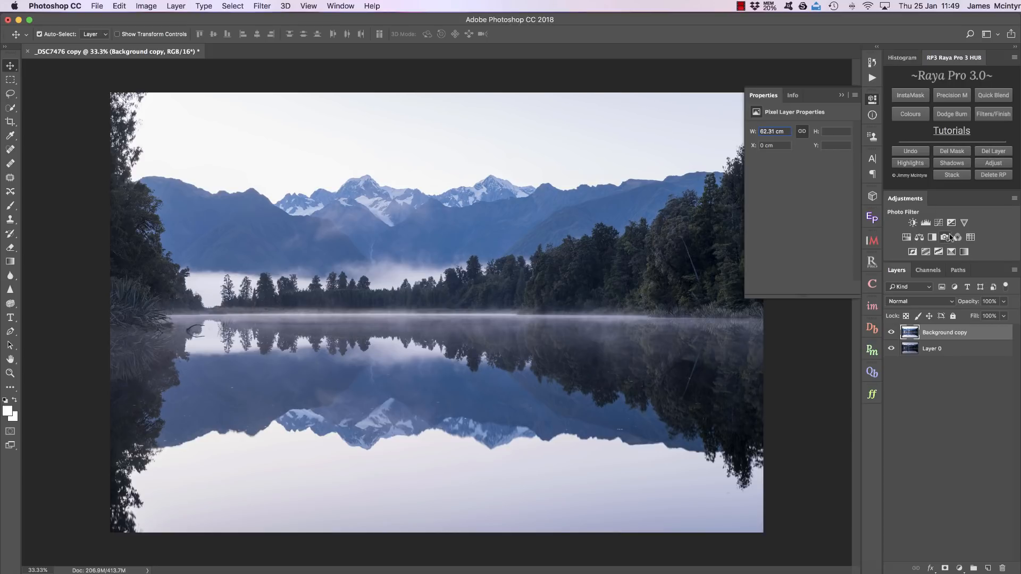
mouse_move(944, 237)
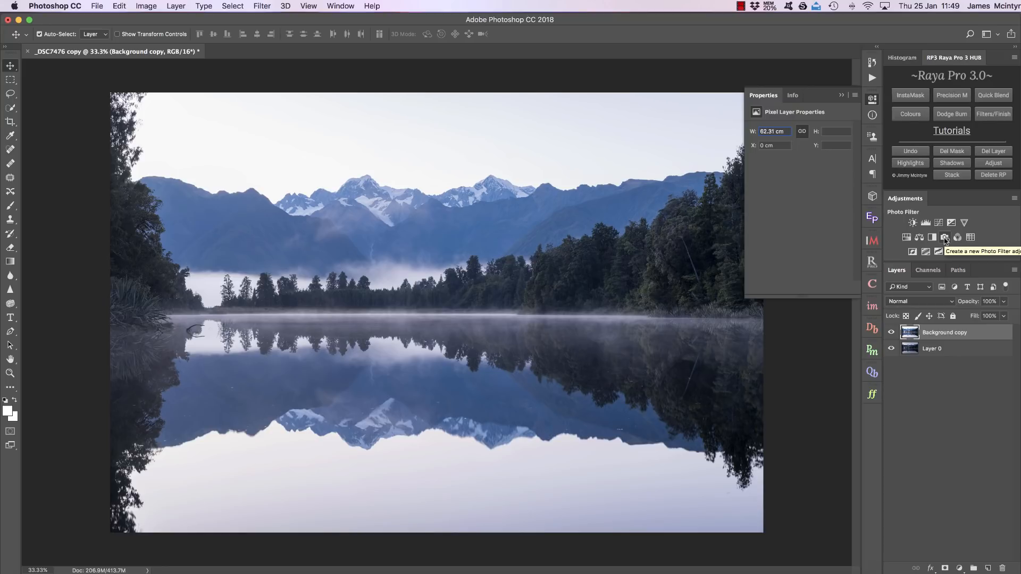
mouse_move(578, 274)
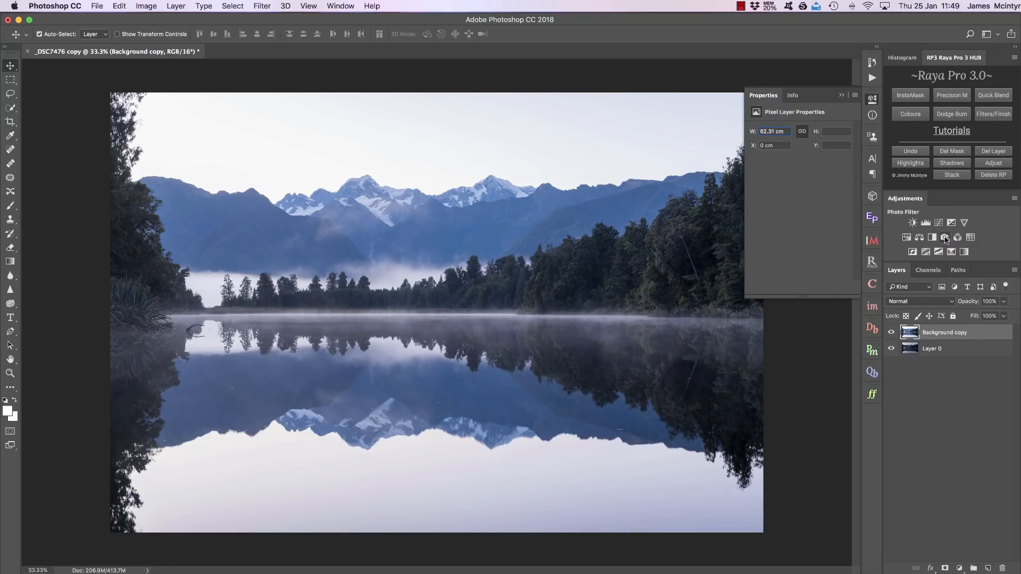
- Add a Warming Filter (85) Photo Filter adjustment layer above Background copy
left_click(945, 237)
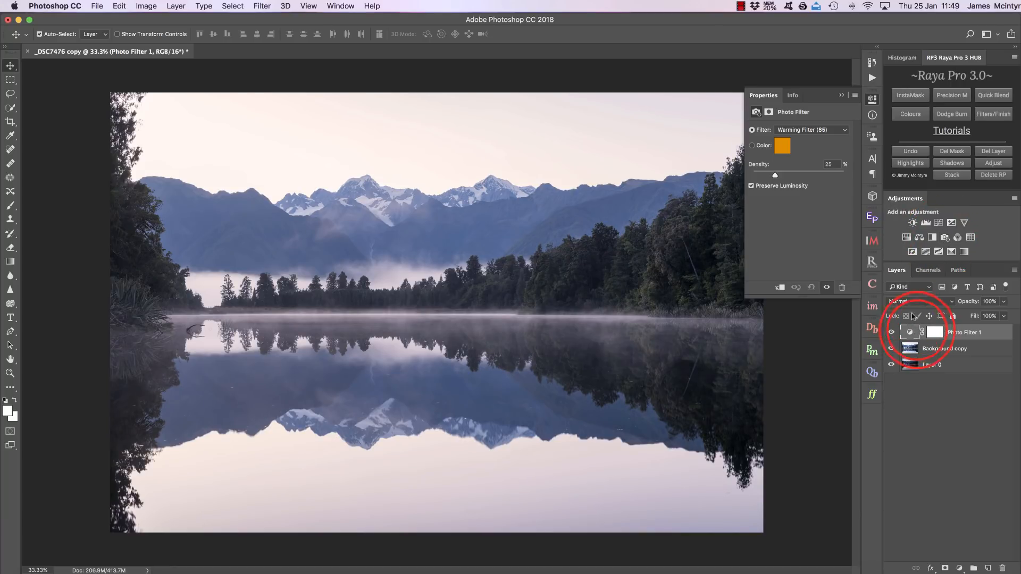
left_click_drag(775, 175, 798, 174)
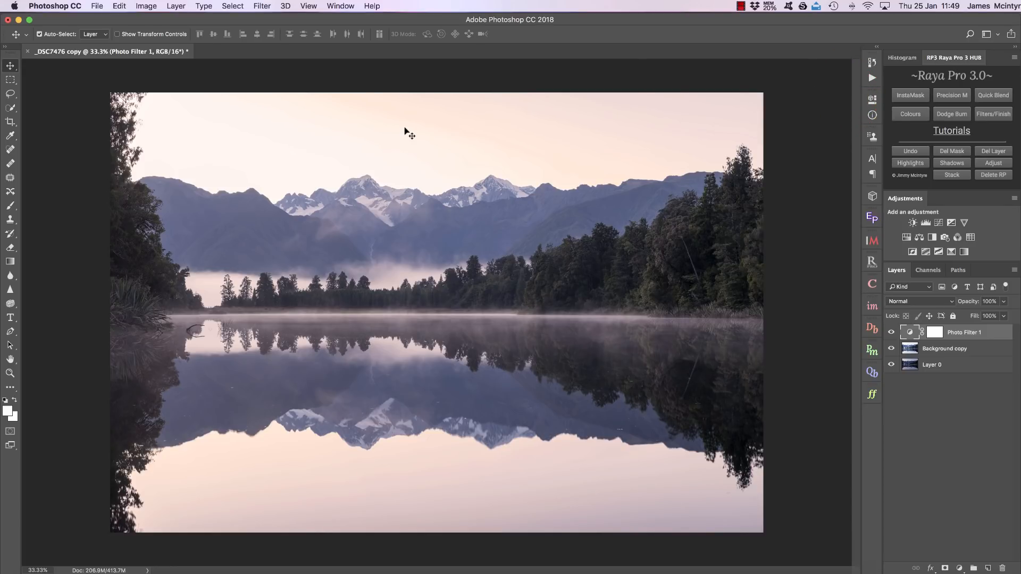
mouse_move(677, 263)
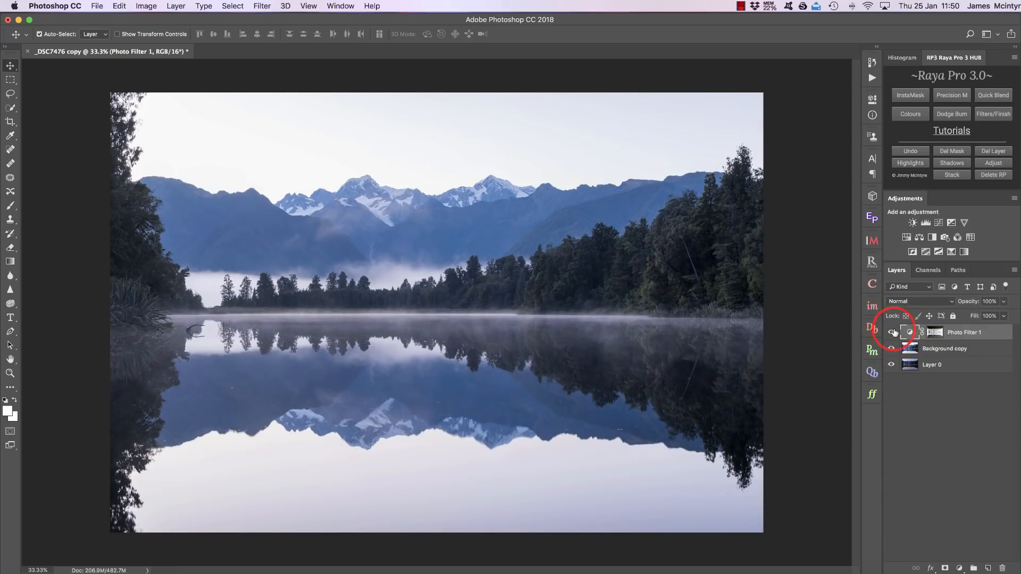
- Re-show the warming effect on Photo Filter 1's luminosity mask and start its Levels adjustment via Adjust
left_click(891, 332)
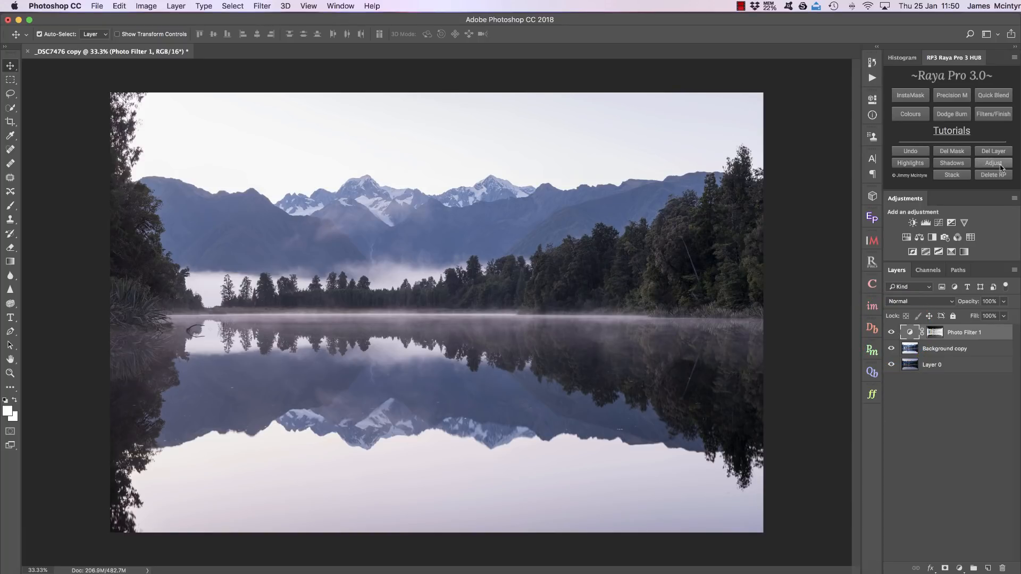
left_click(992, 162)
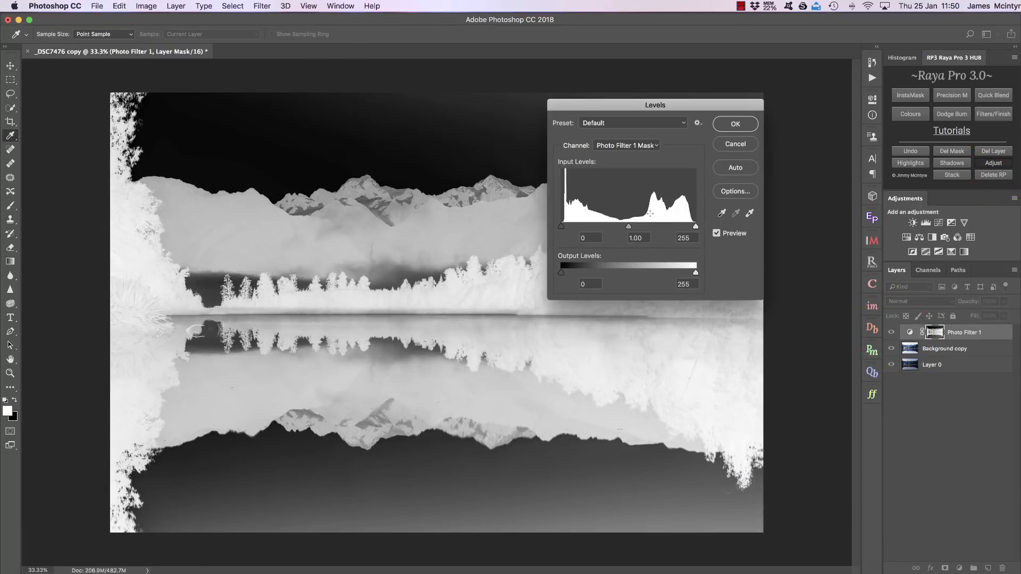
- Brighten the Photo Filter 1 mask in Levels, pulling midtone and white sliders left, and apply it
left_click_drag(695, 225, 664, 225)
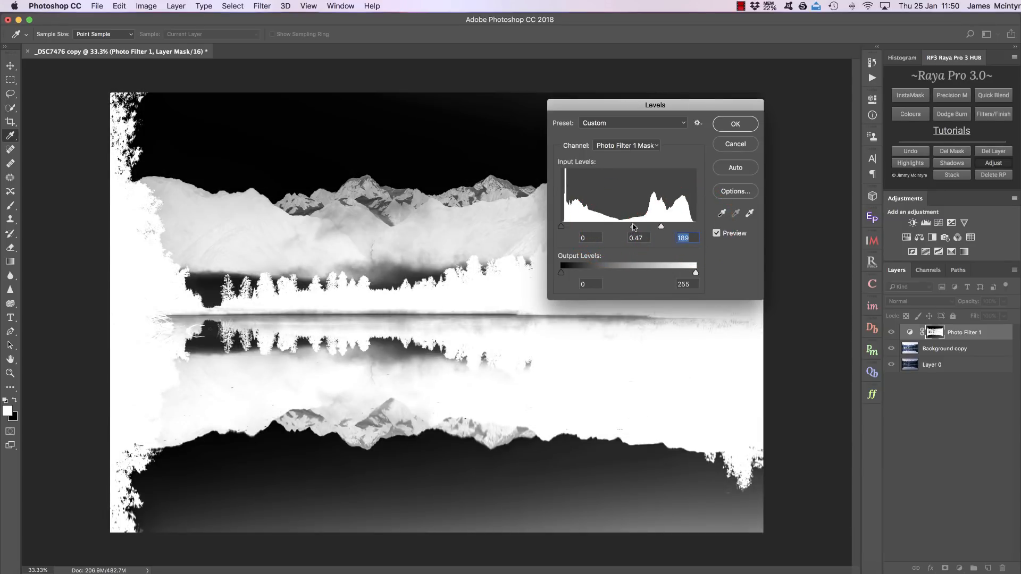
left_click_drag(660, 226, 654, 225)
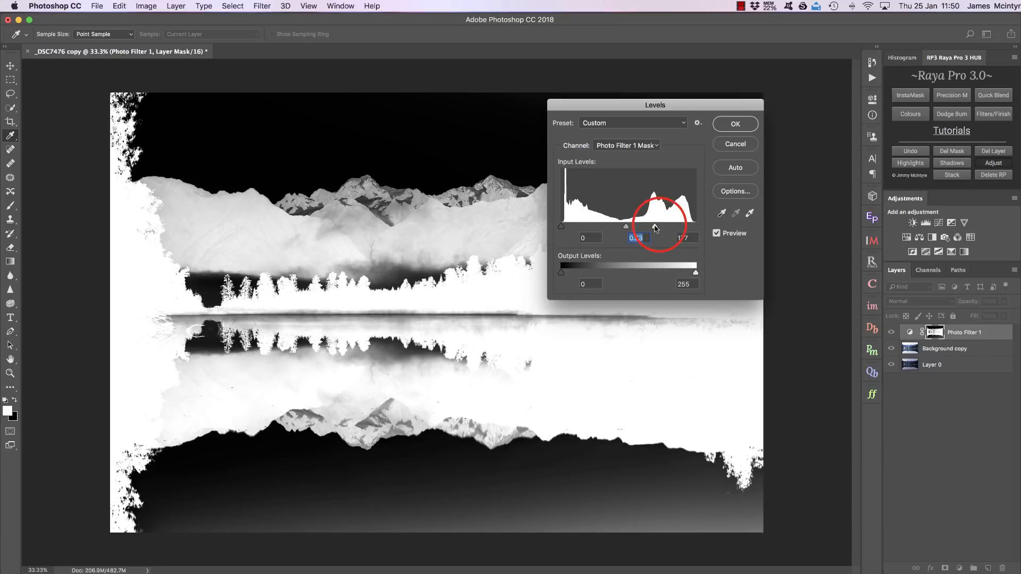
left_click(734, 123)
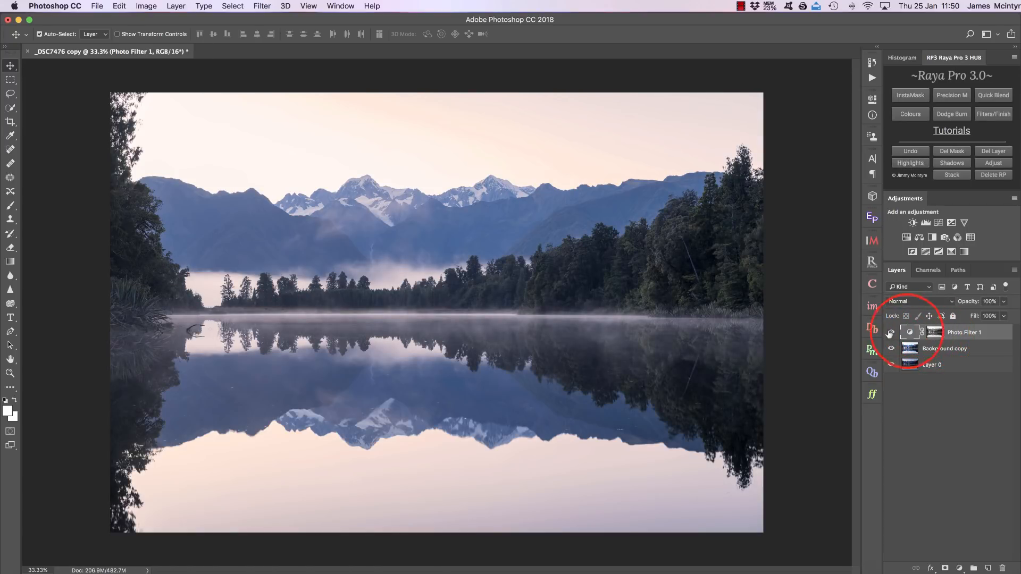
- Darken the Photo Filter 1 mask with Levels midtone 0.30 and white point 234, confining warmth to the sky
left_click(891, 331)
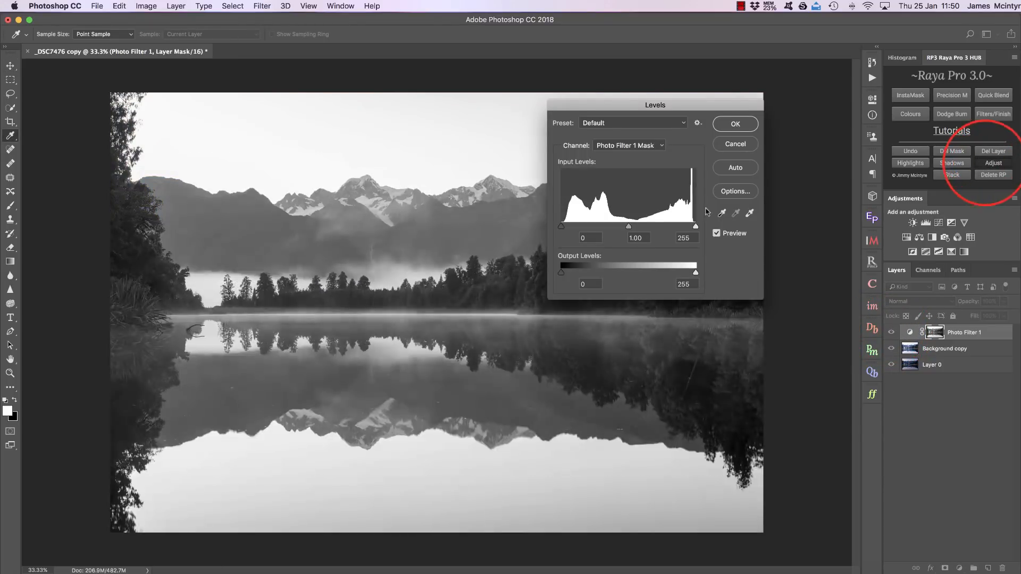
left_click_drag(628, 227, 670, 226)
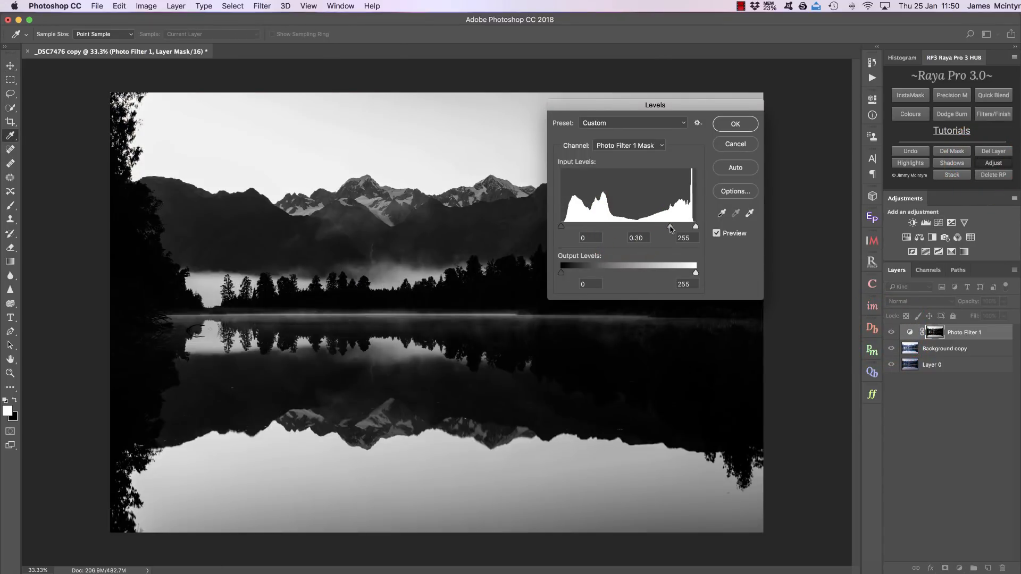
left_click_drag(695, 226, 685, 225)
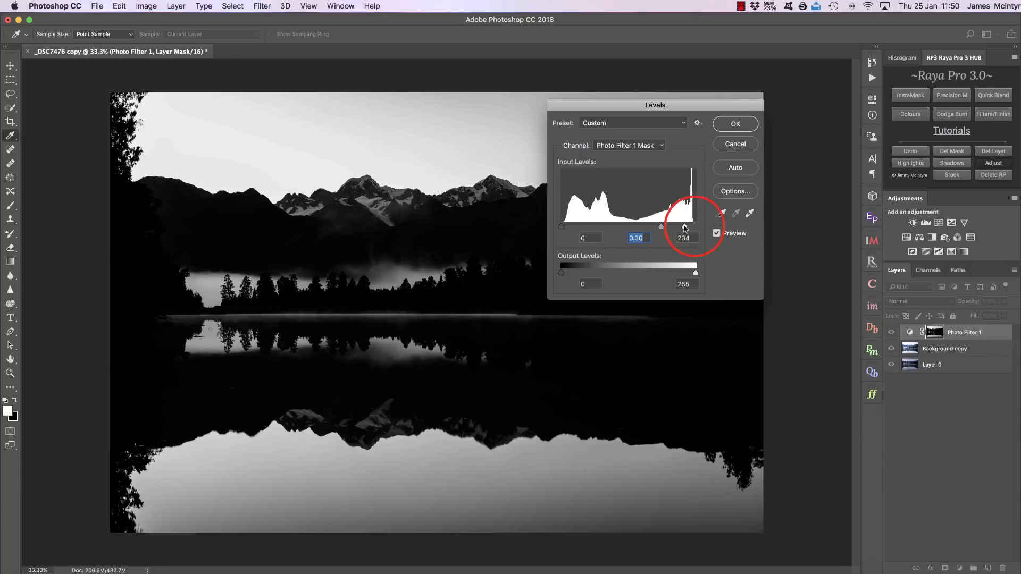
left_click(734, 123)
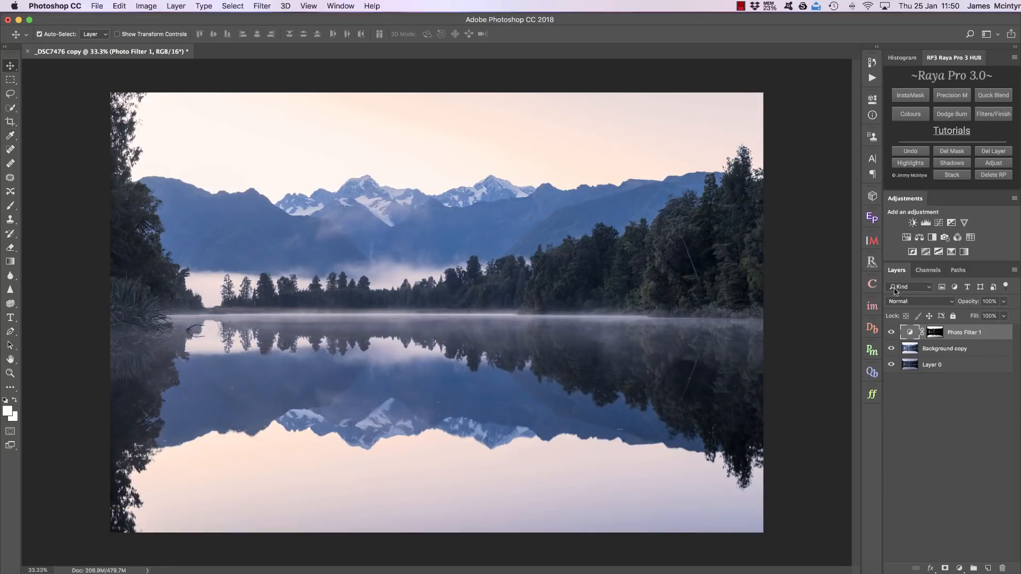
left_click(891, 331)
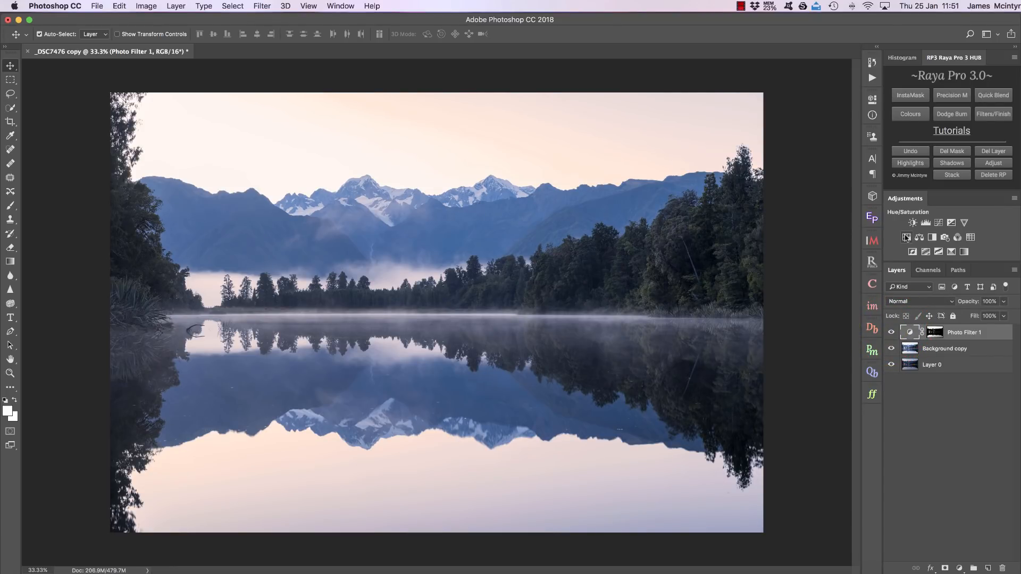
- Delete the Hue/Saturation and Photo Filter 1 layers with Del Layer and close the Properties panel
left_click(934, 223)
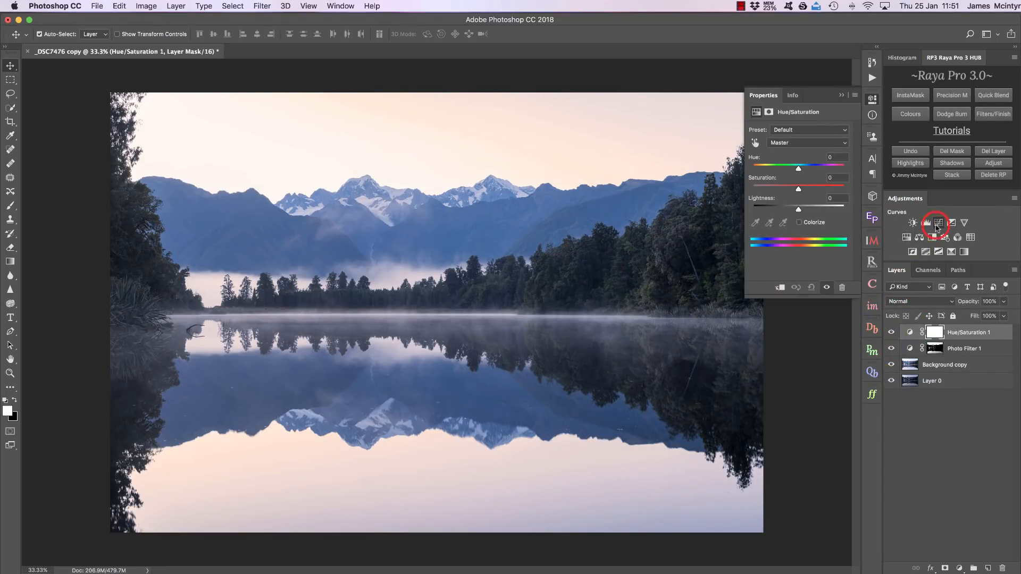
left_click(938, 223)
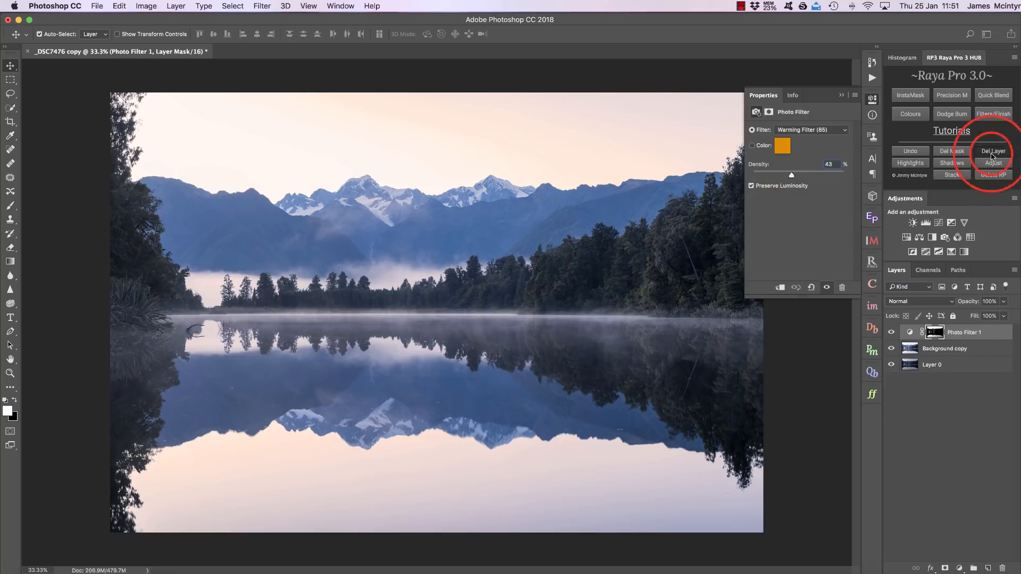
left_click(991, 151)
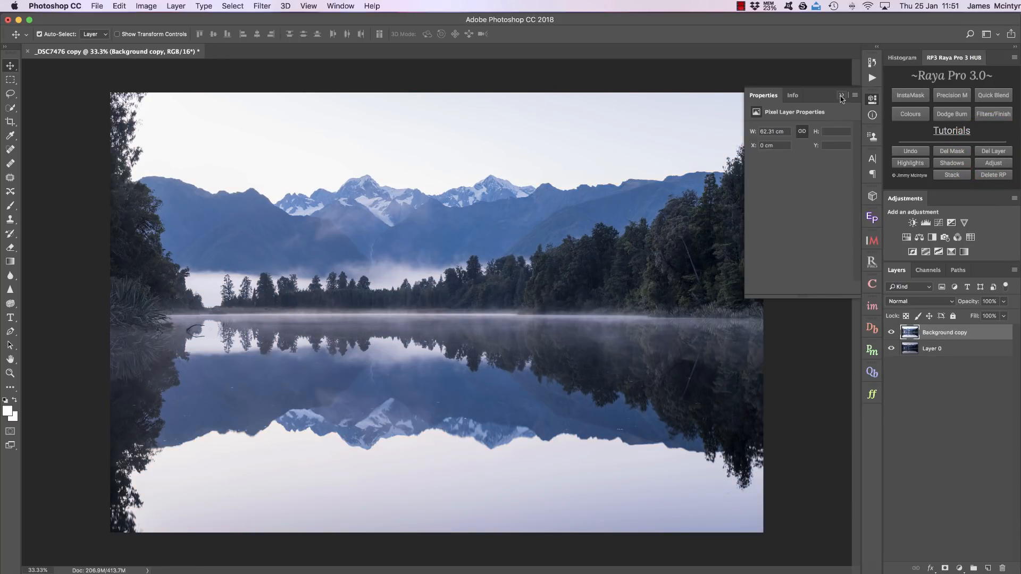
left_click(842, 96)
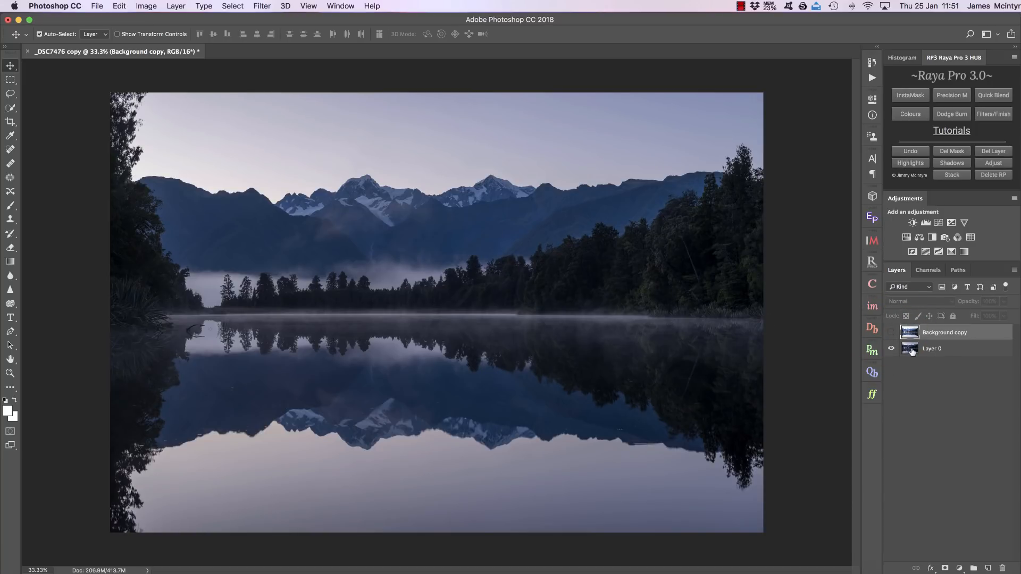
mouse_move(478, 143)
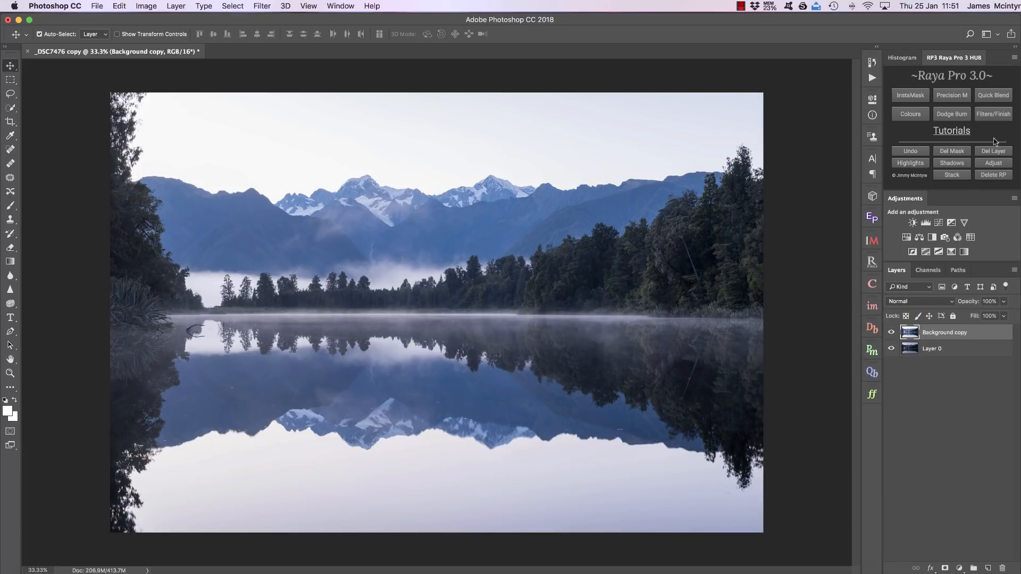
- Give Background copy a shadows-based luminosity mask and brighten it with a Levels white point of 199
left_click(951, 163)
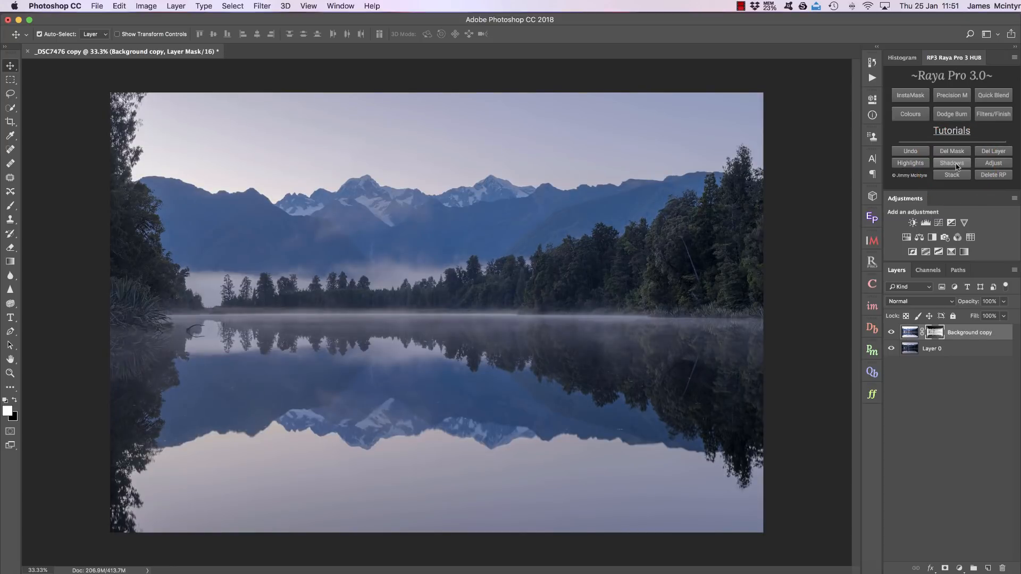
left_click(950, 162)
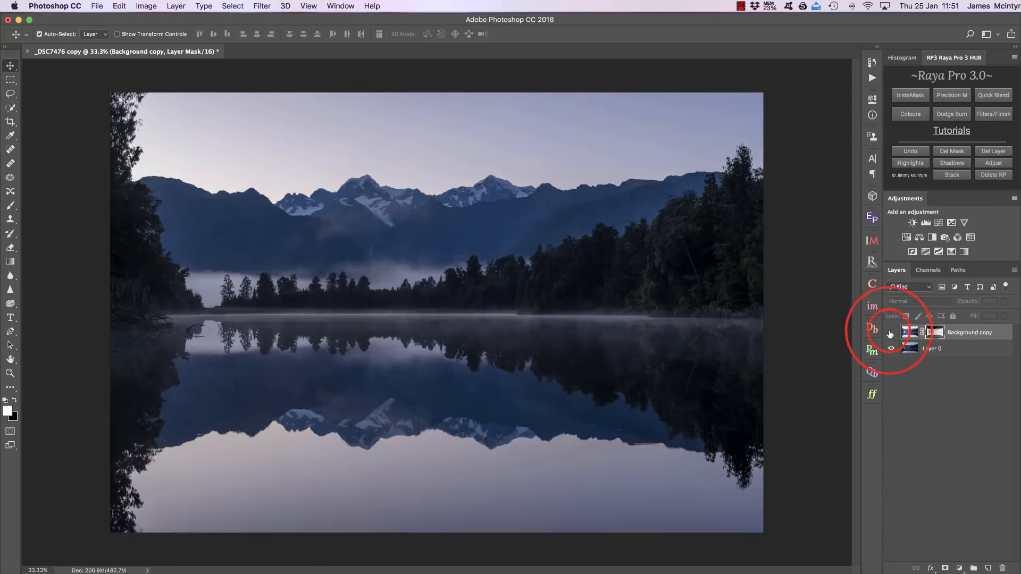
left_click(992, 163)
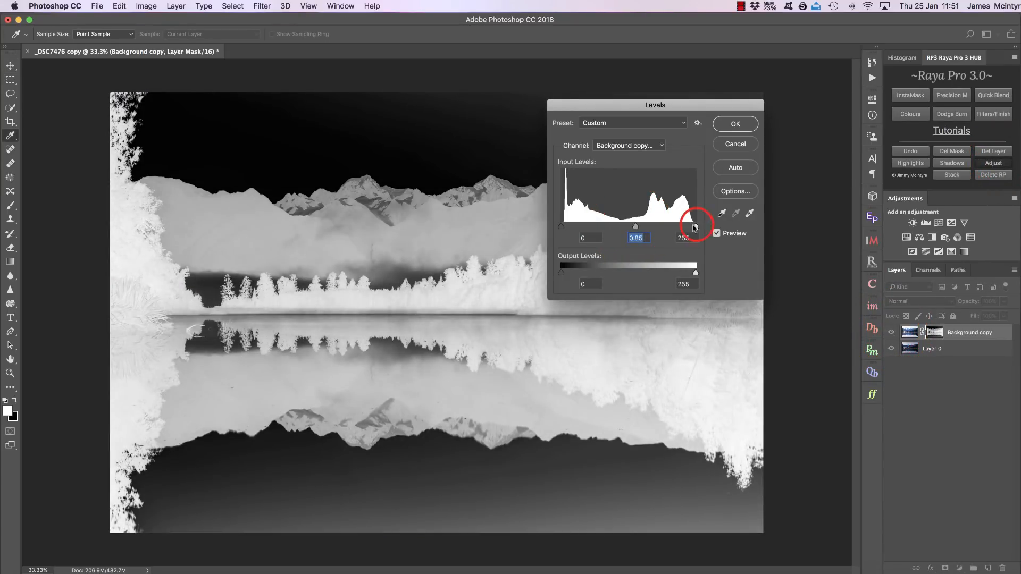
left_click_drag(693, 226, 666, 225)
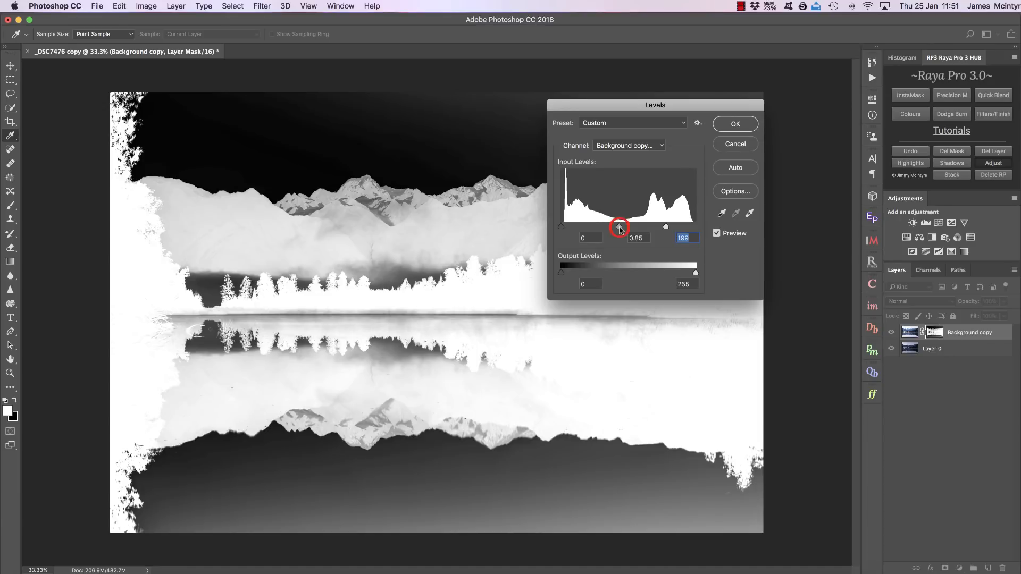
left_click(735, 123)
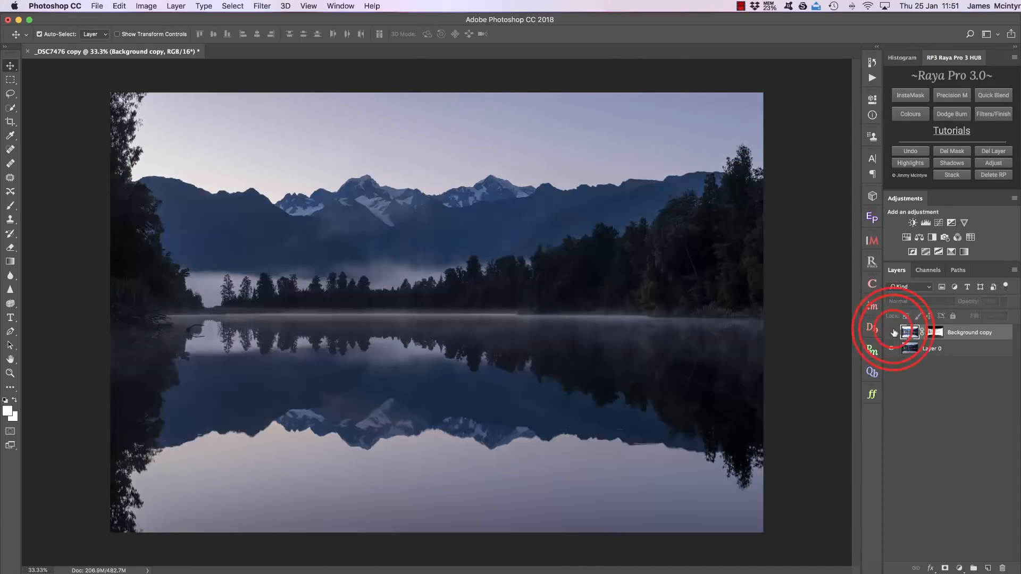
- Remove Background copy's mask, move Layer 0 above it and hide Layer 0 to show the brighter exposure
left_click(950, 151)
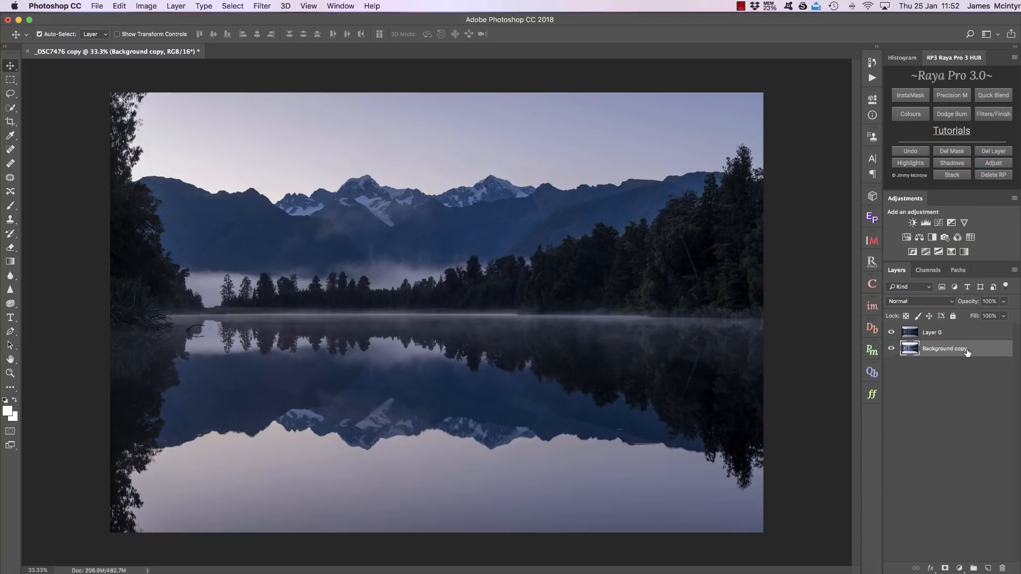
left_click(933, 332)
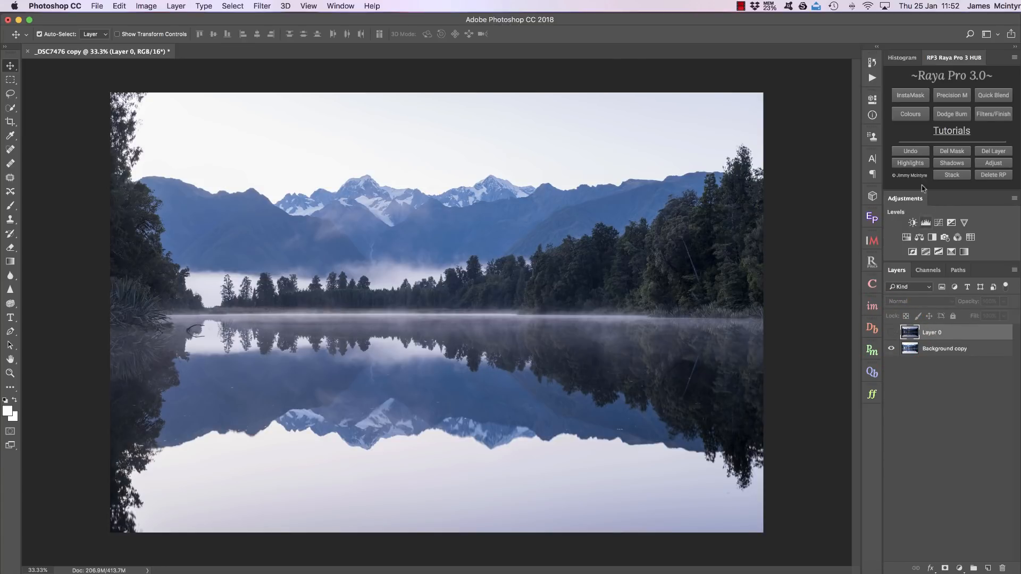
left_click(909, 163)
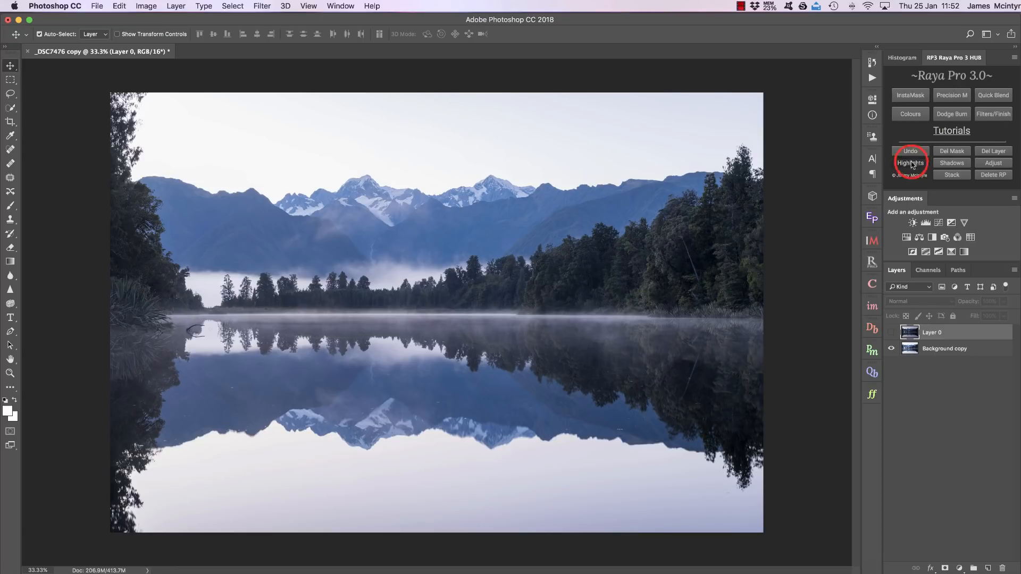
- Apply a Raya Pro Highlights mask to Layer 0 and darken its Levels midtone to 0.33
left_click(909, 163)
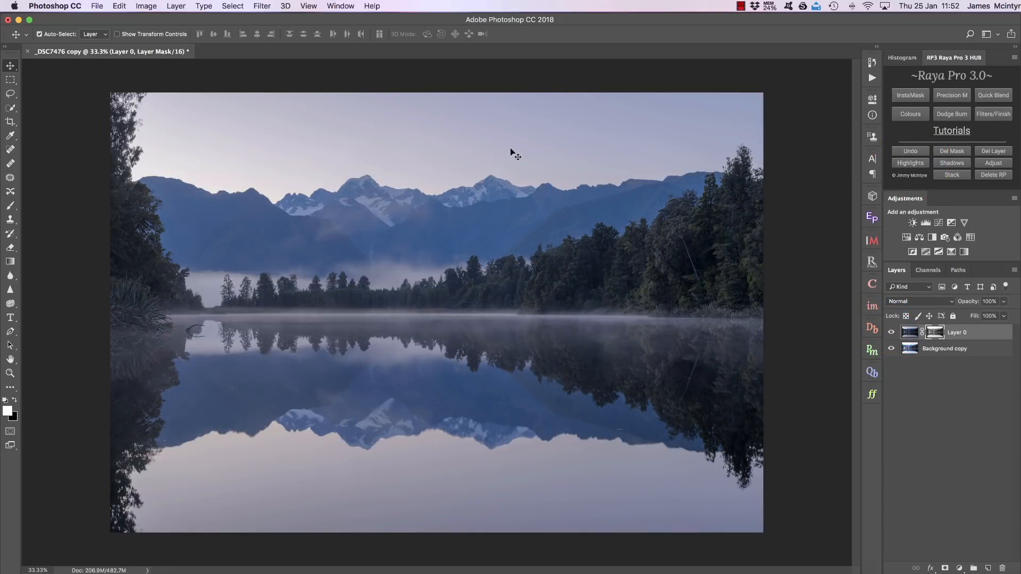
left_click(993, 163)
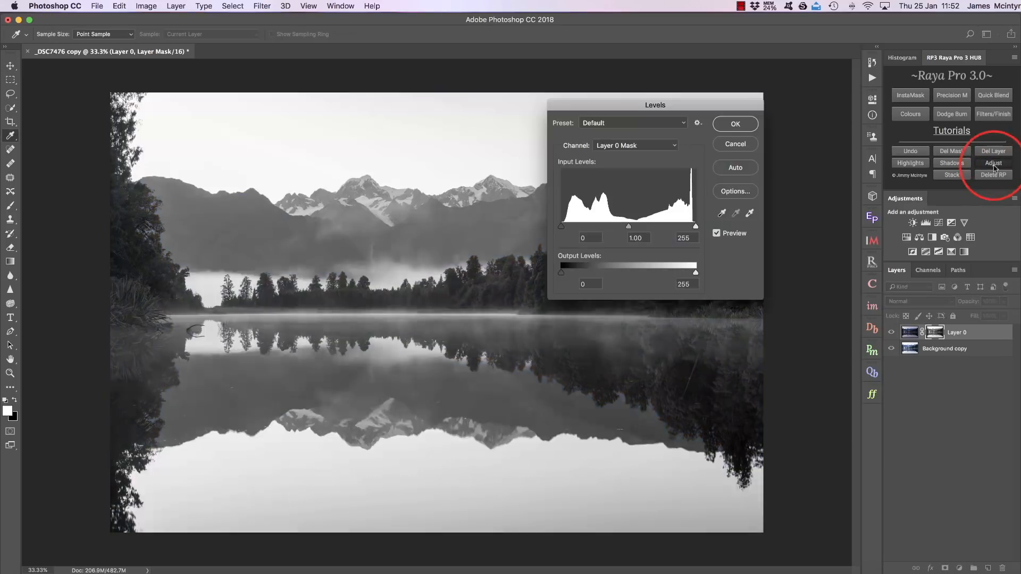
left_click_drag(628, 226, 666, 226)
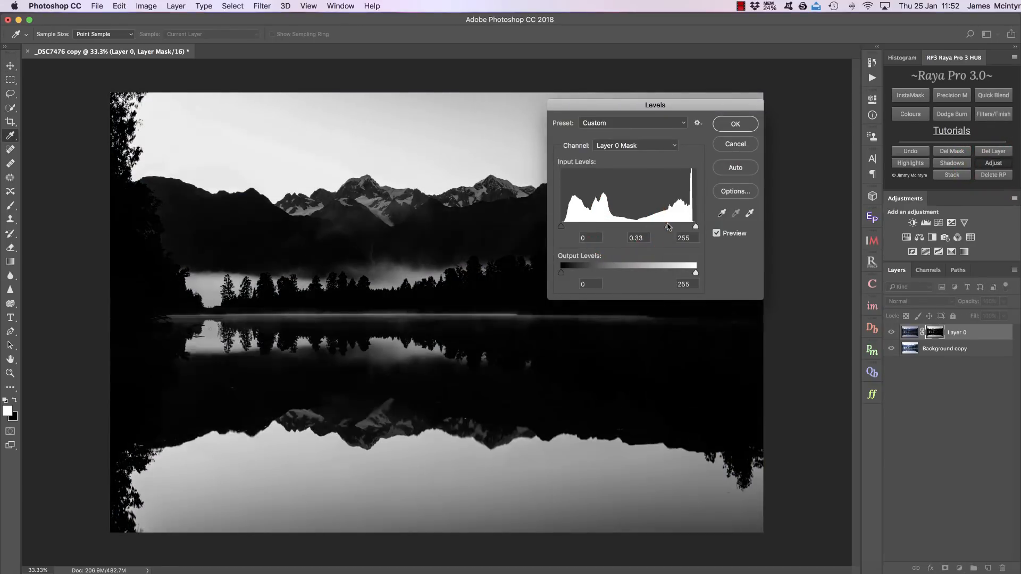
left_click_drag(694, 225, 674, 226)
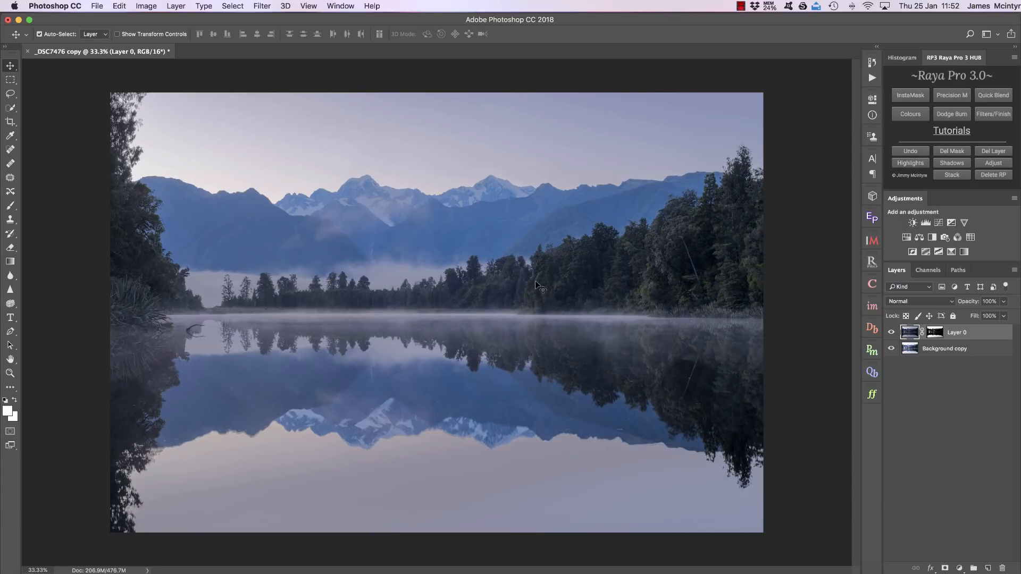
mouse_move(541, 288)
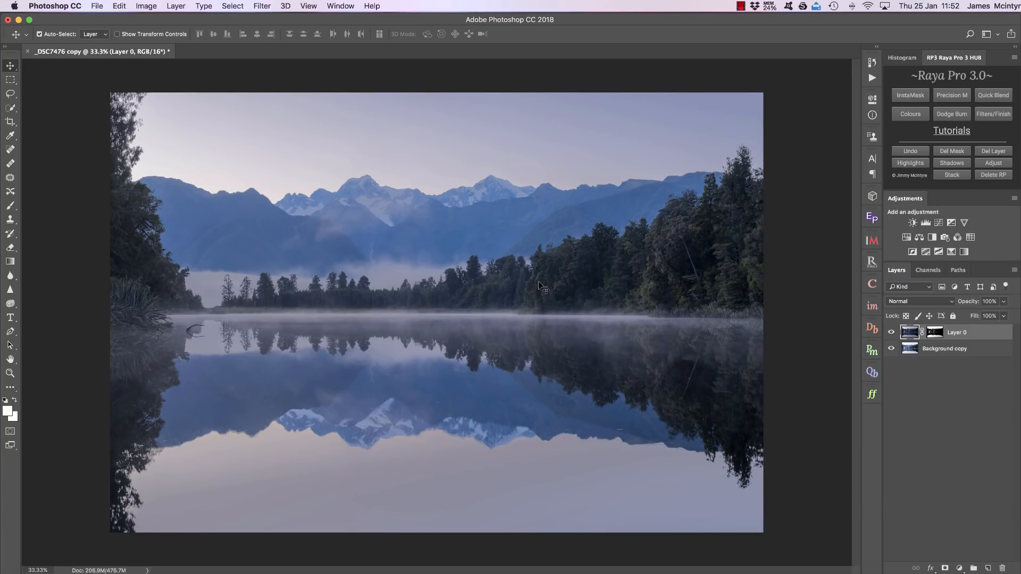